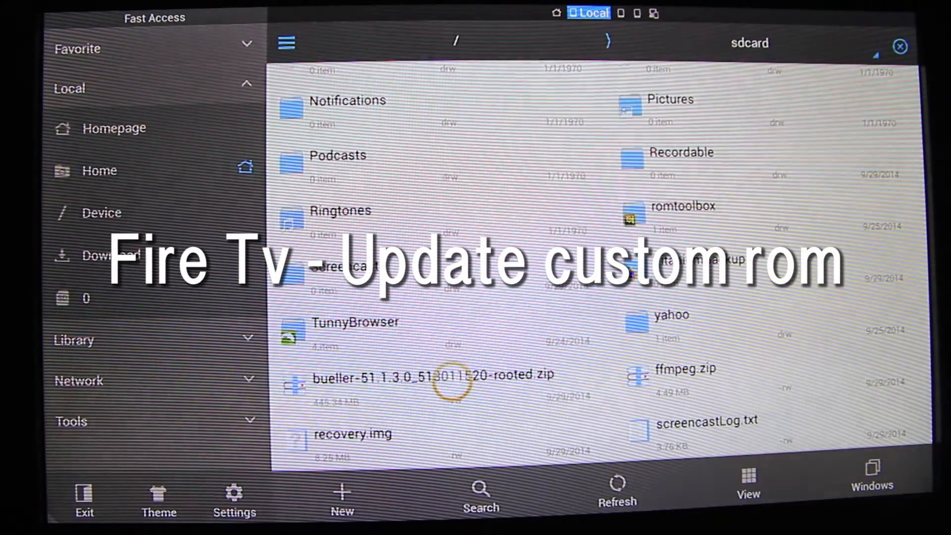
Choose install zip from sdcard and browse to /sdcard/0/Download/ listing the rooted bueller zip.
click(432, 374)
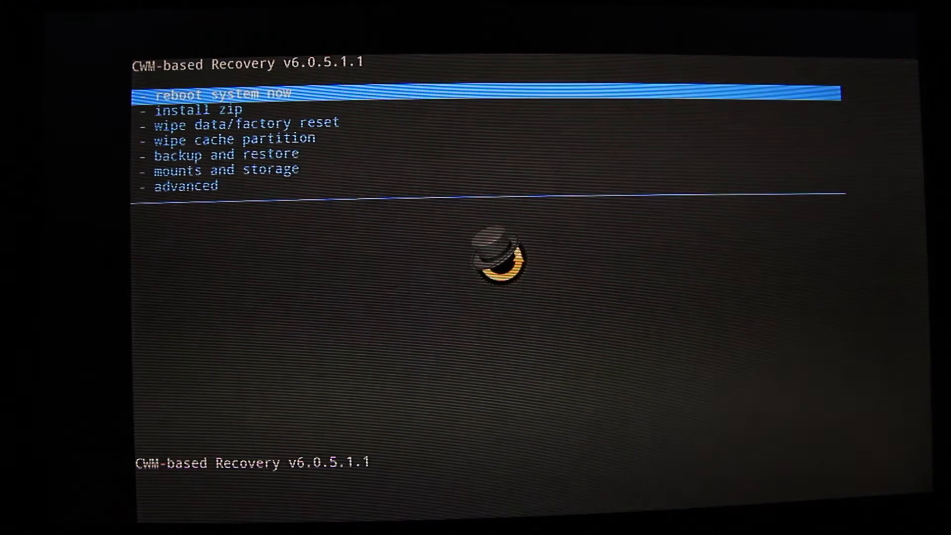
key(down)
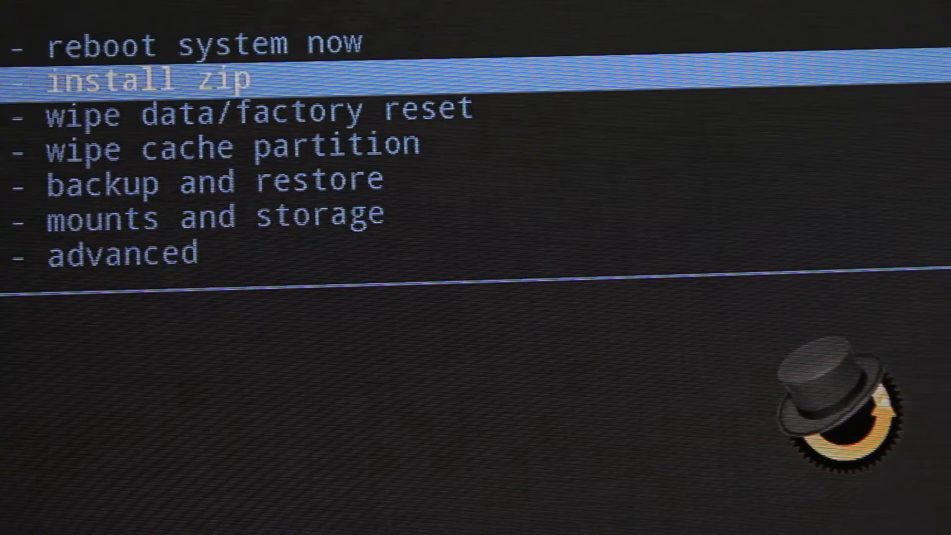
click(146, 79)
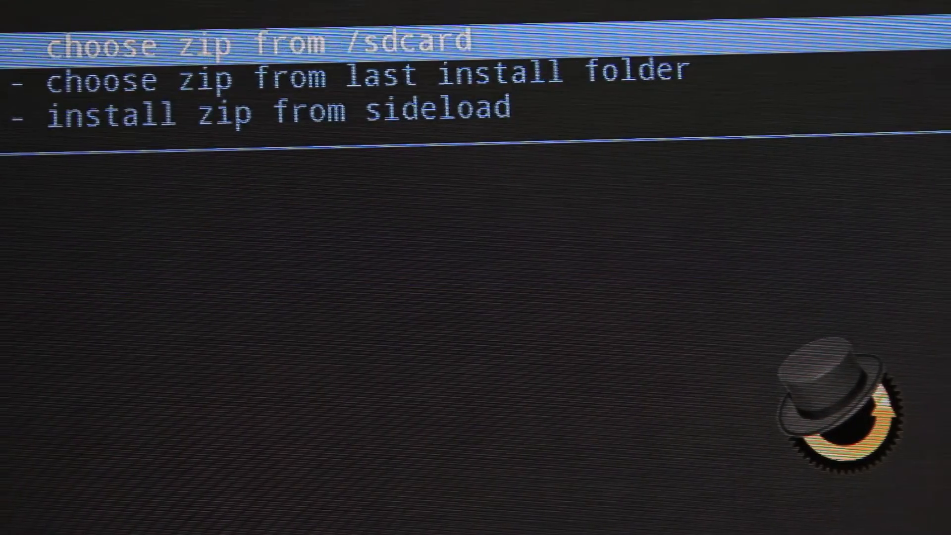
click(243, 43)
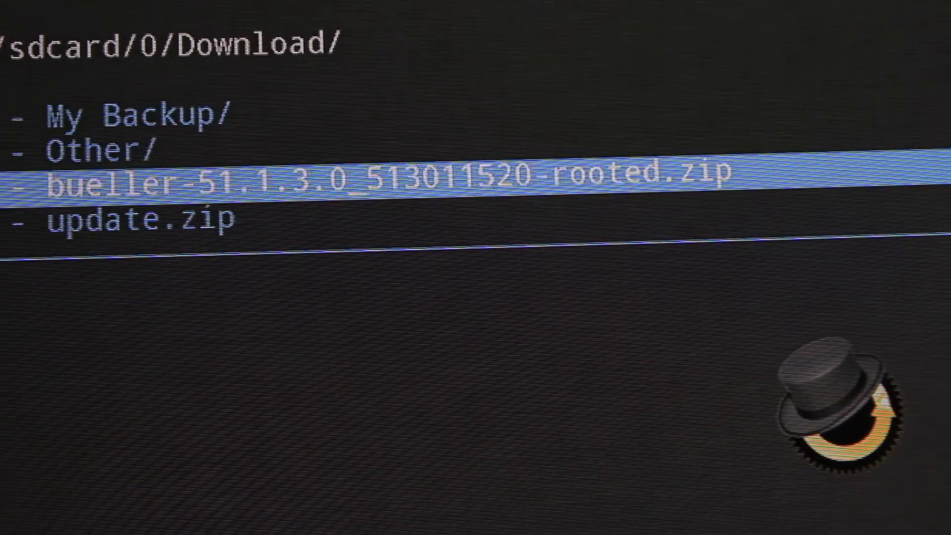
Install bueller-51.1.3.0_513011520-rooted.zip, then reboot system now once 'Install from sdcard complete' shows.
click(388, 182)
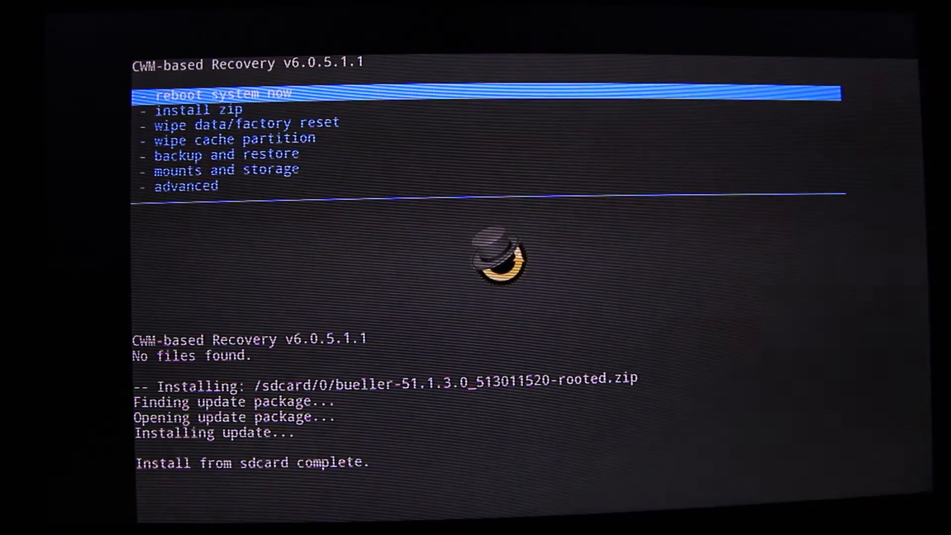
click(223, 94)
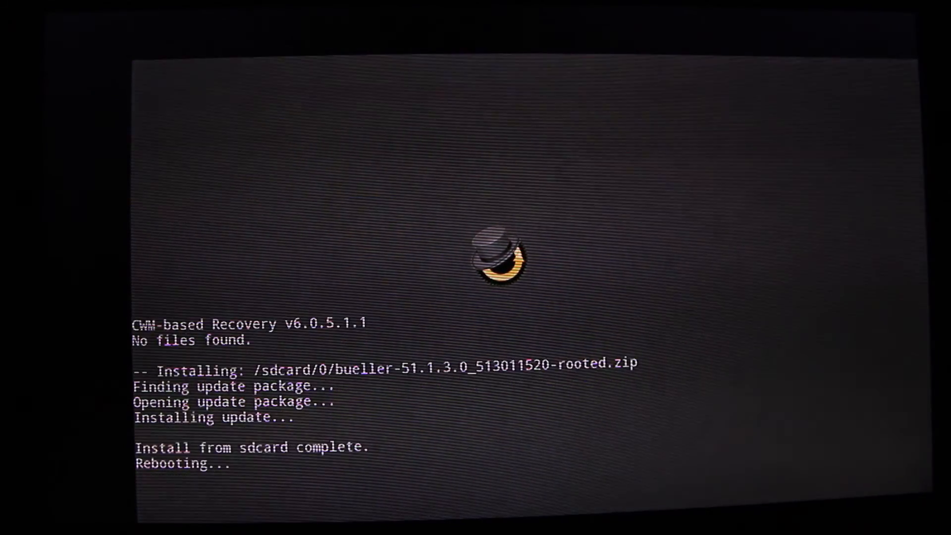